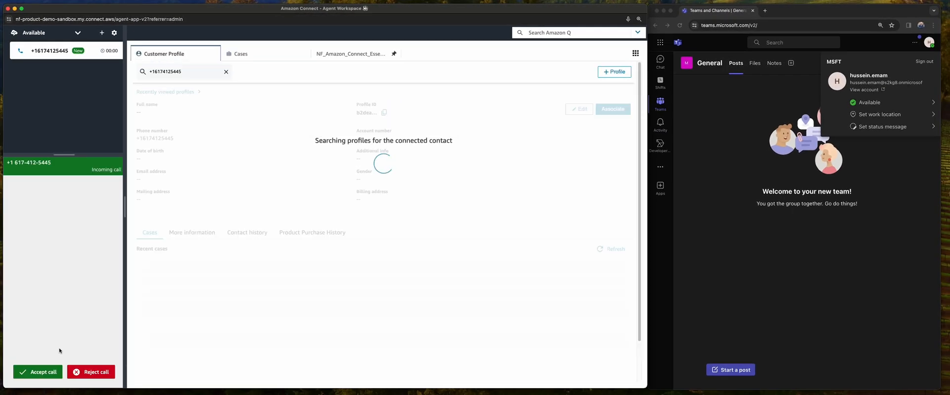
left_click(36, 372)
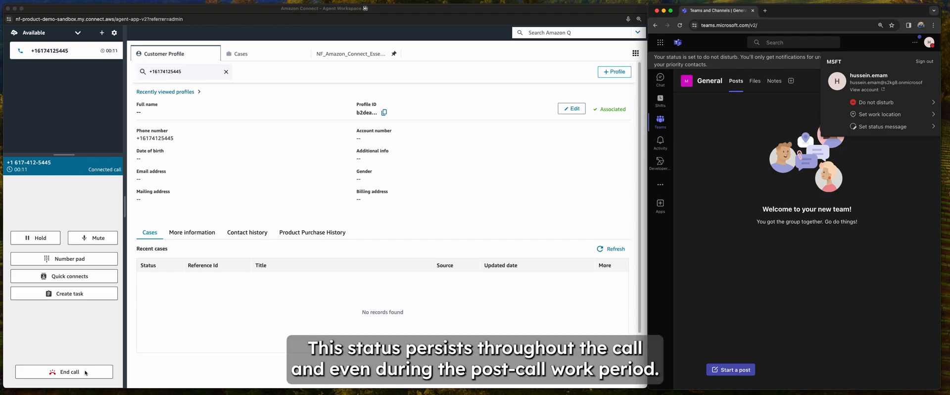
left_click(64, 372)
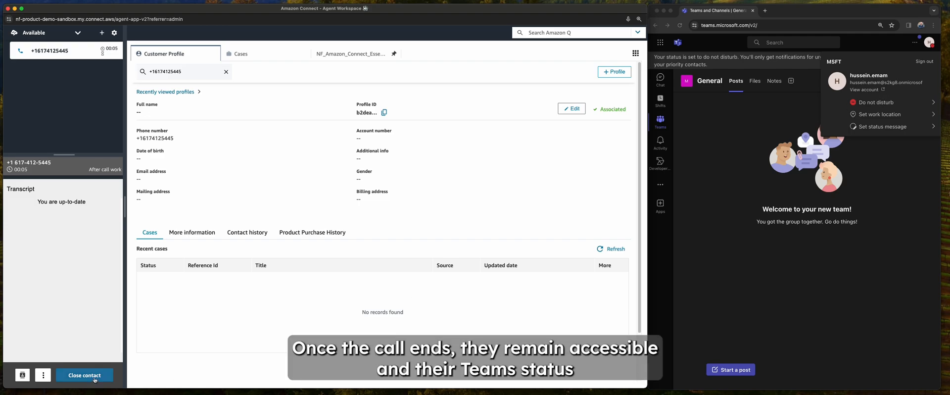
left_click(83, 375)
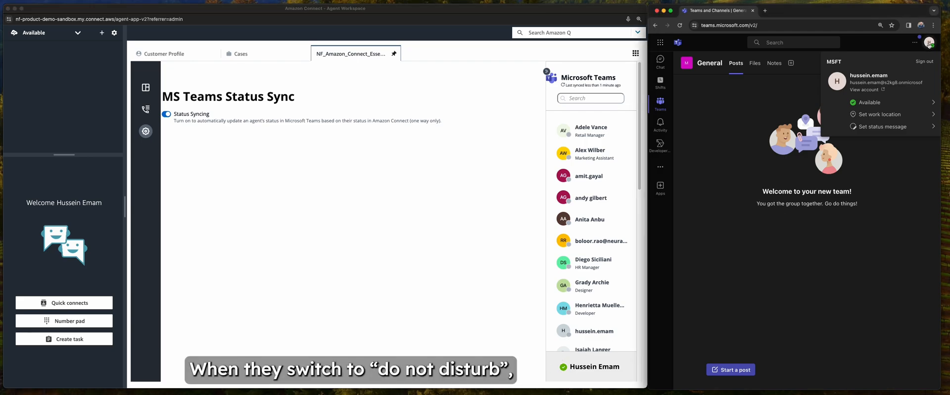
Step: Set the Teams status to Do not disturb so the Status Sync panel shows it for Hussein Emam
left_click(869, 101)
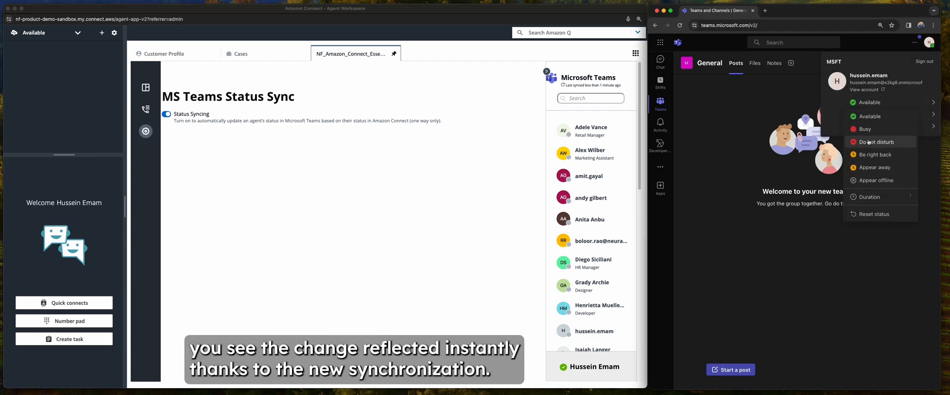
left_click(876, 141)
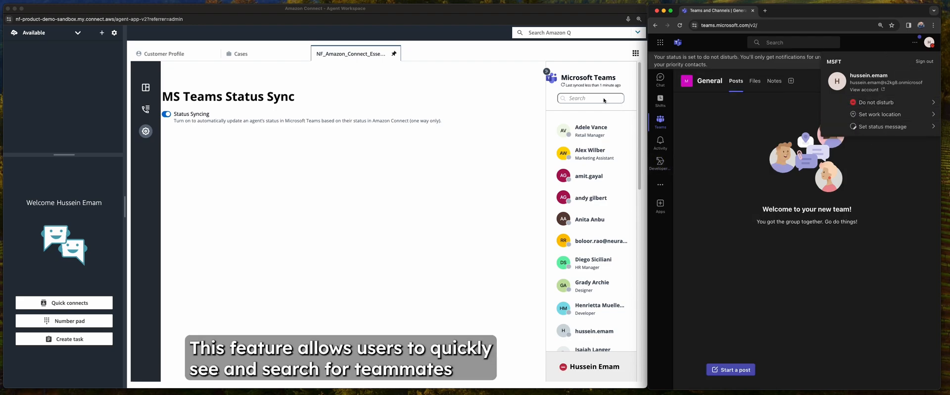
Step: Filter the Microsoft Teams teammate list with the search term "an"
left_click(590, 98)
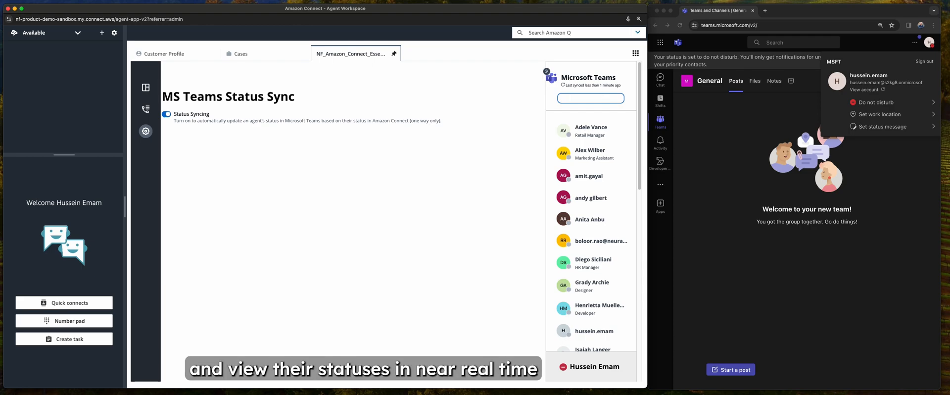
type("an")
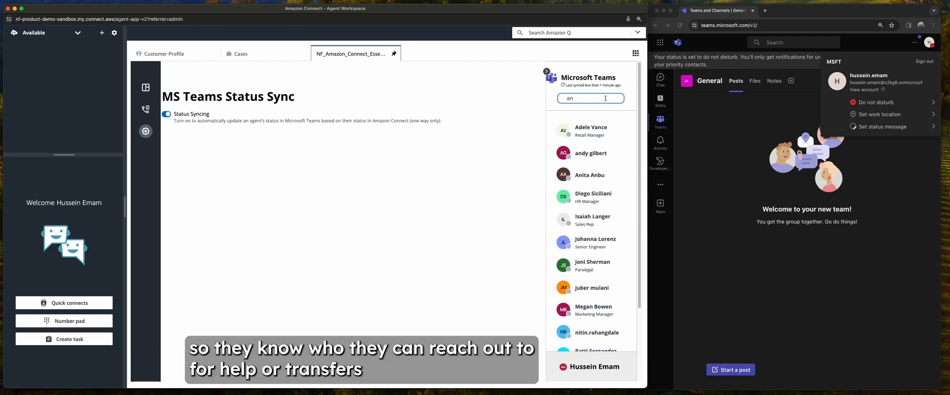